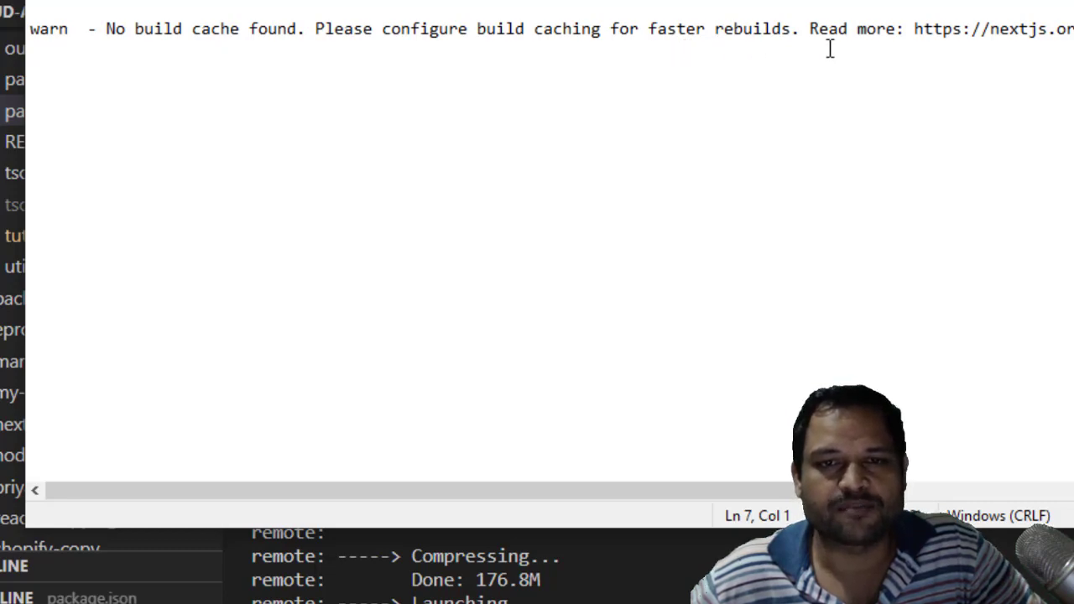
Select the Next.js 'no build cache' warning text at the top of the window
{"action": "triple_click", "coordinate": [411, 27]}
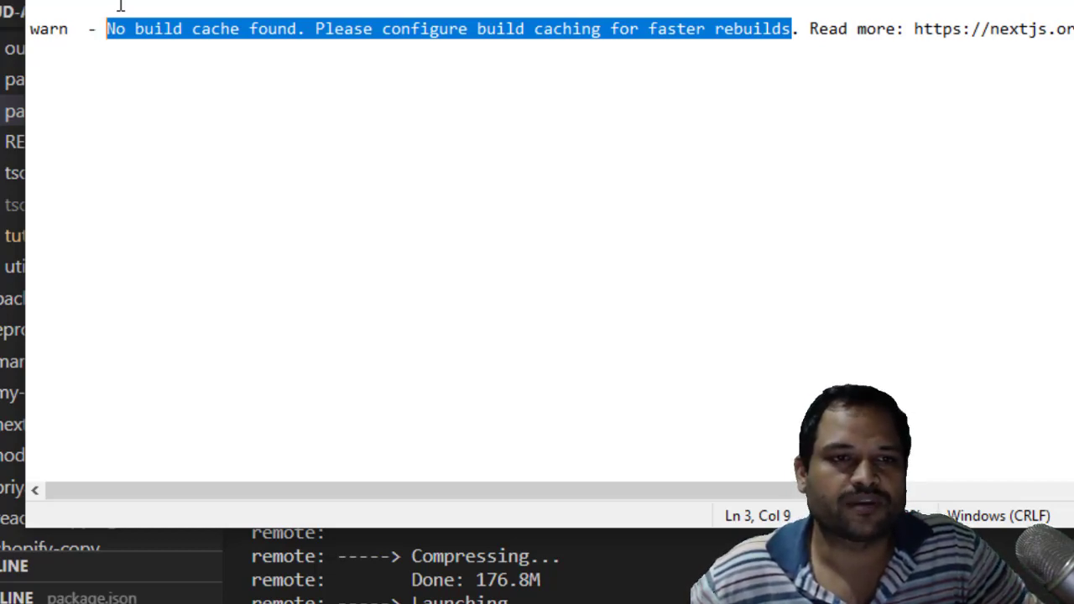
{"action": "left_click", "coordinate": [386, 29]}
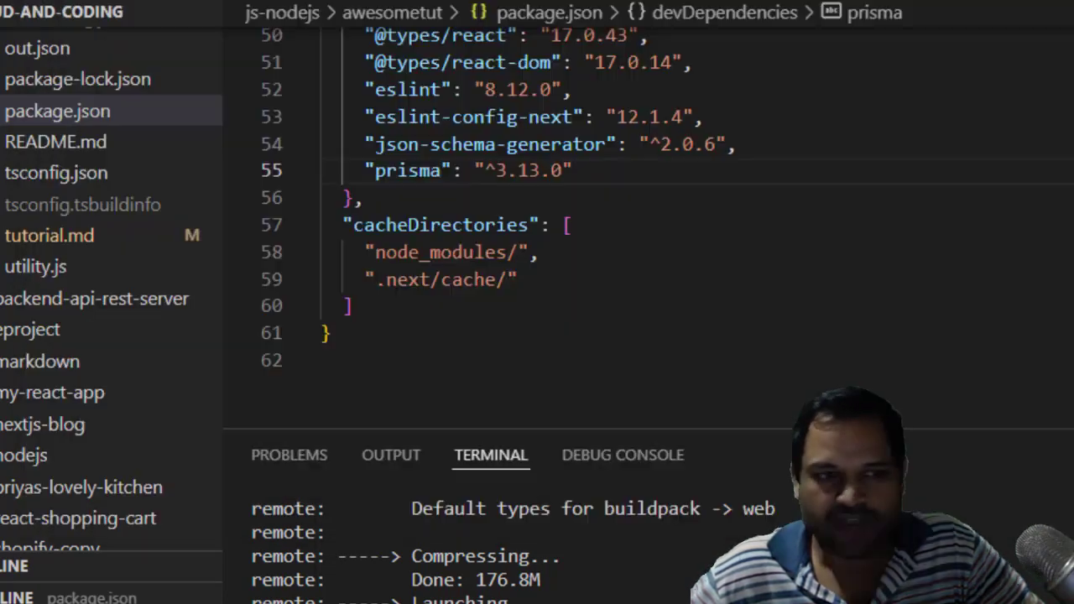
{"action": "left_click", "coordinate": [57, 109]}
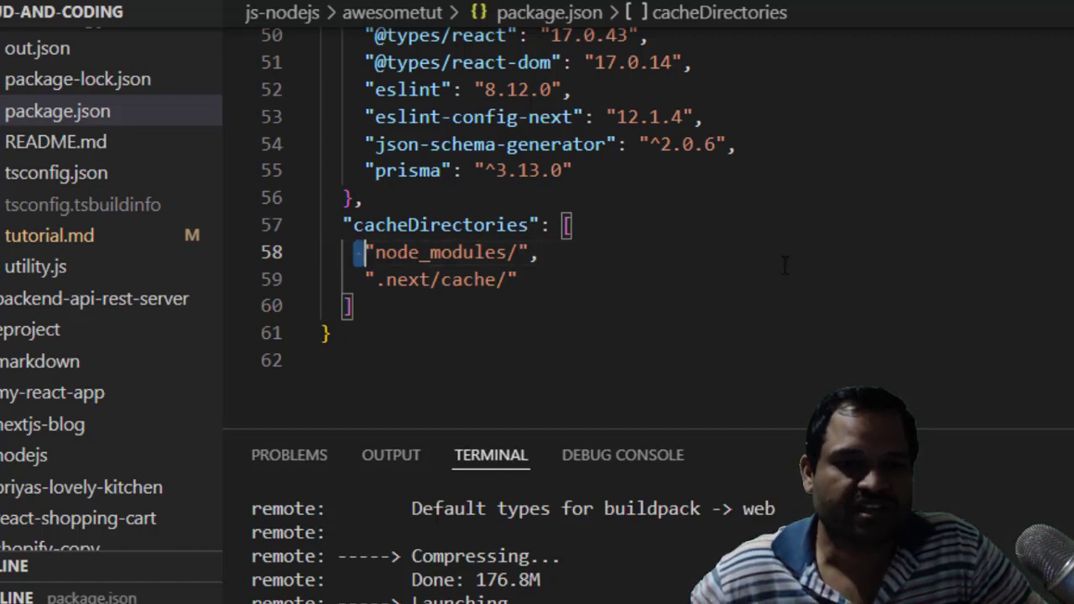
{"action": "double_click", "coordinate": [444, 252]}
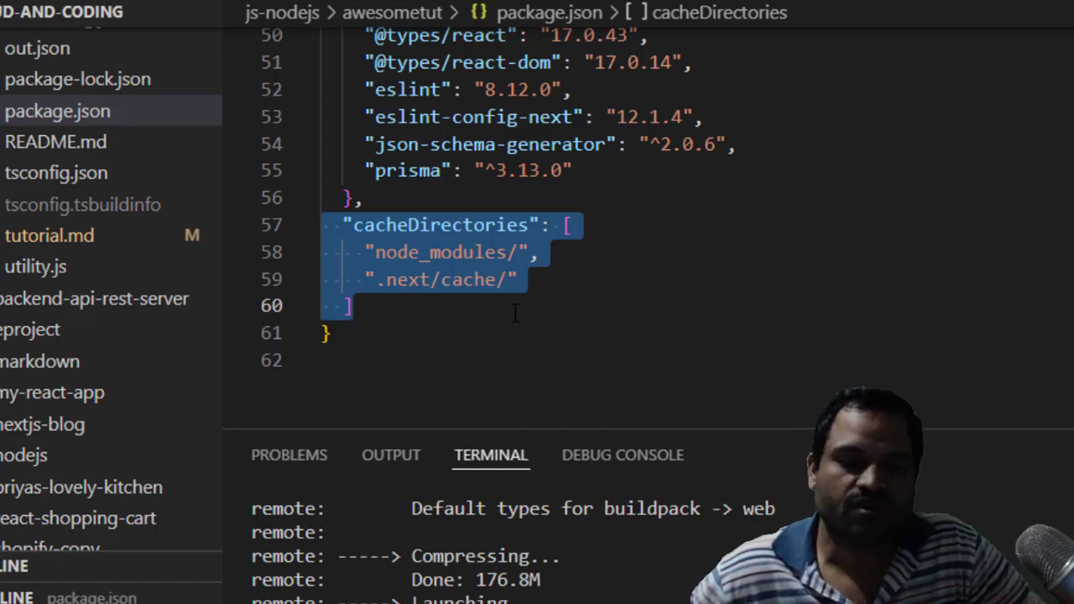
{"action": "mouse_move", "coordinate": [489, 245]}
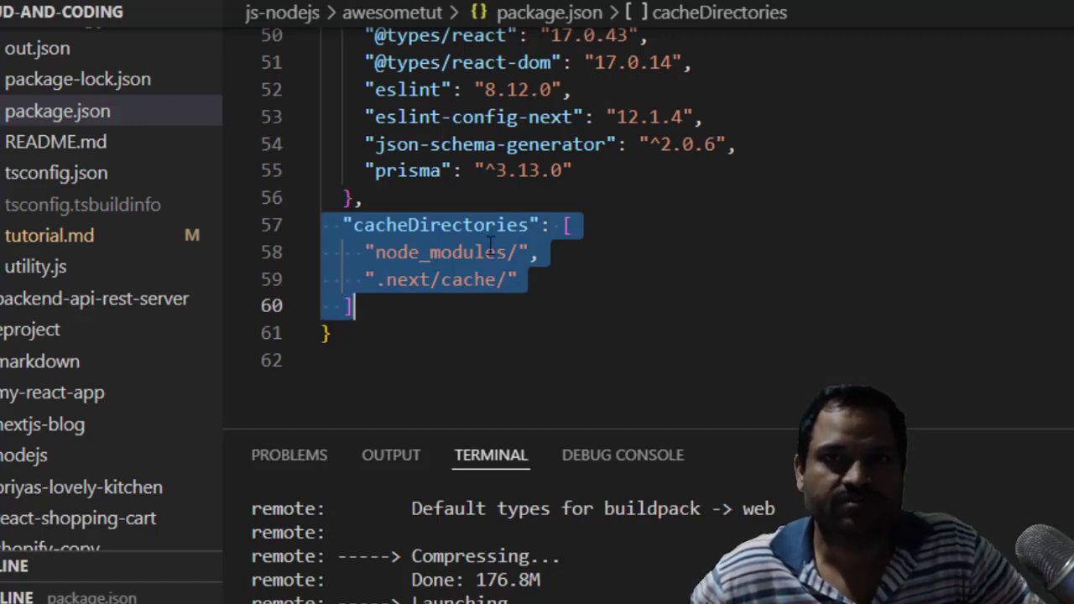